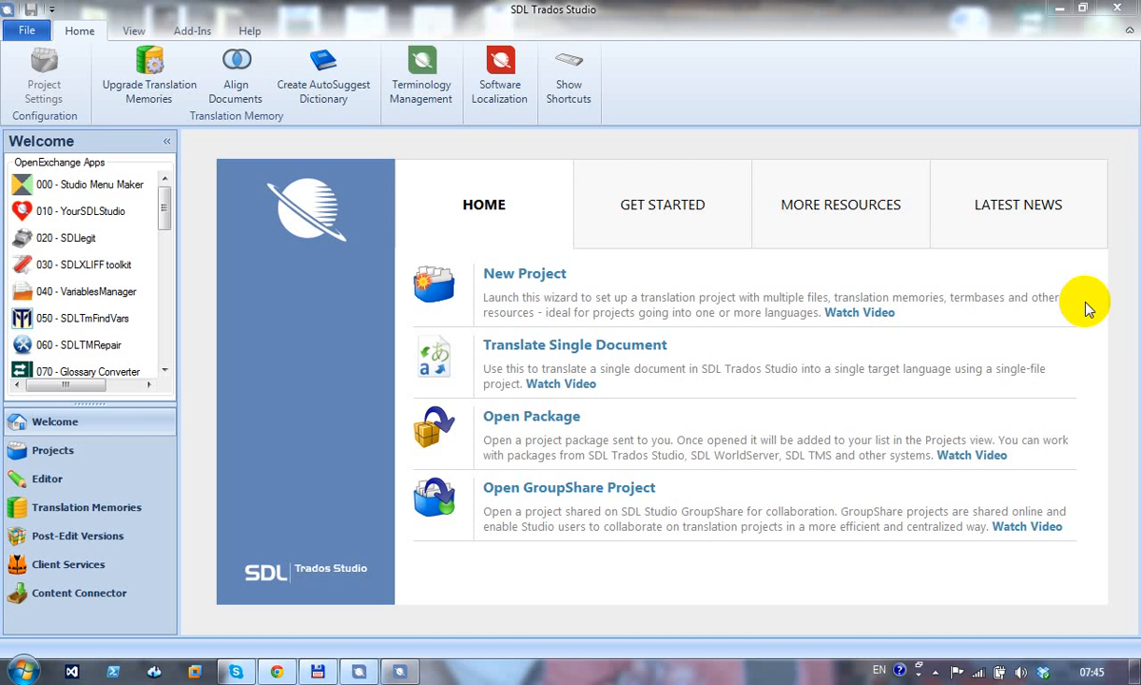
mouse_move(1069, 341)
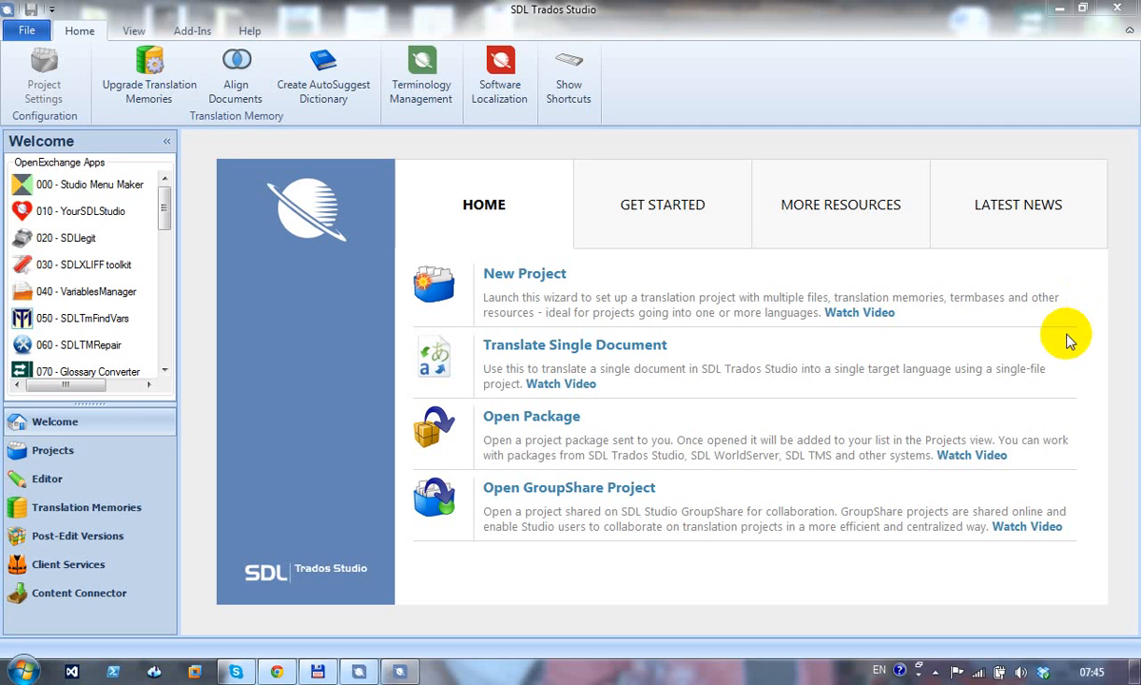
mouse_move(1077, 354)
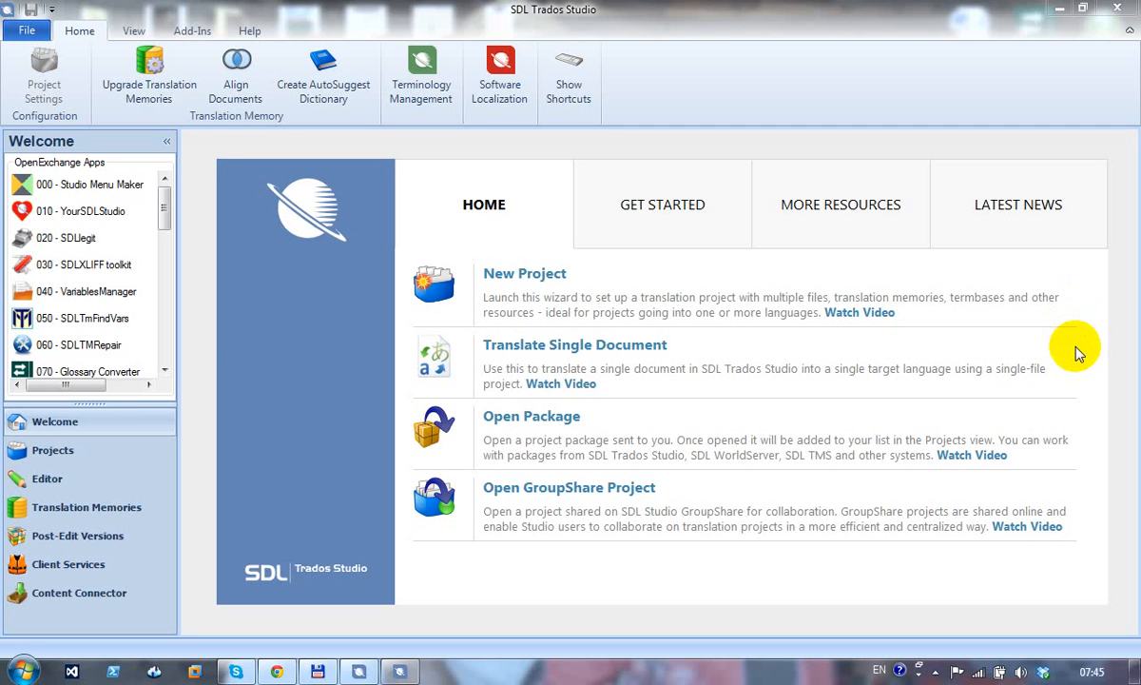
mouse_move(544, 359)
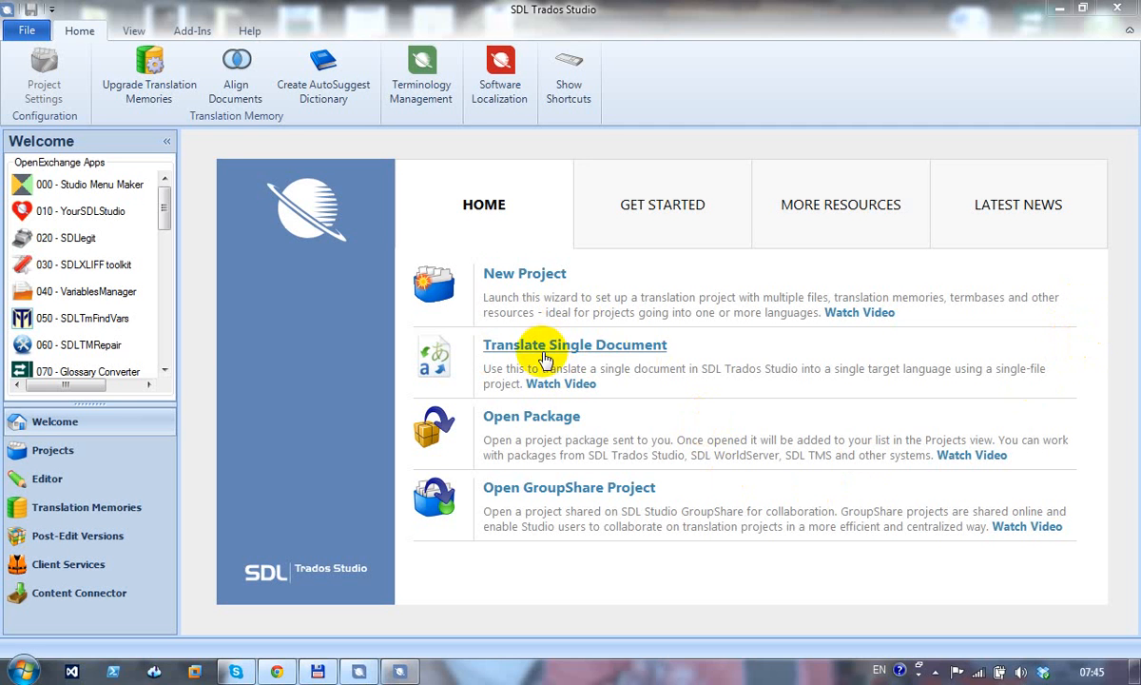
mouse_move(609, 388)
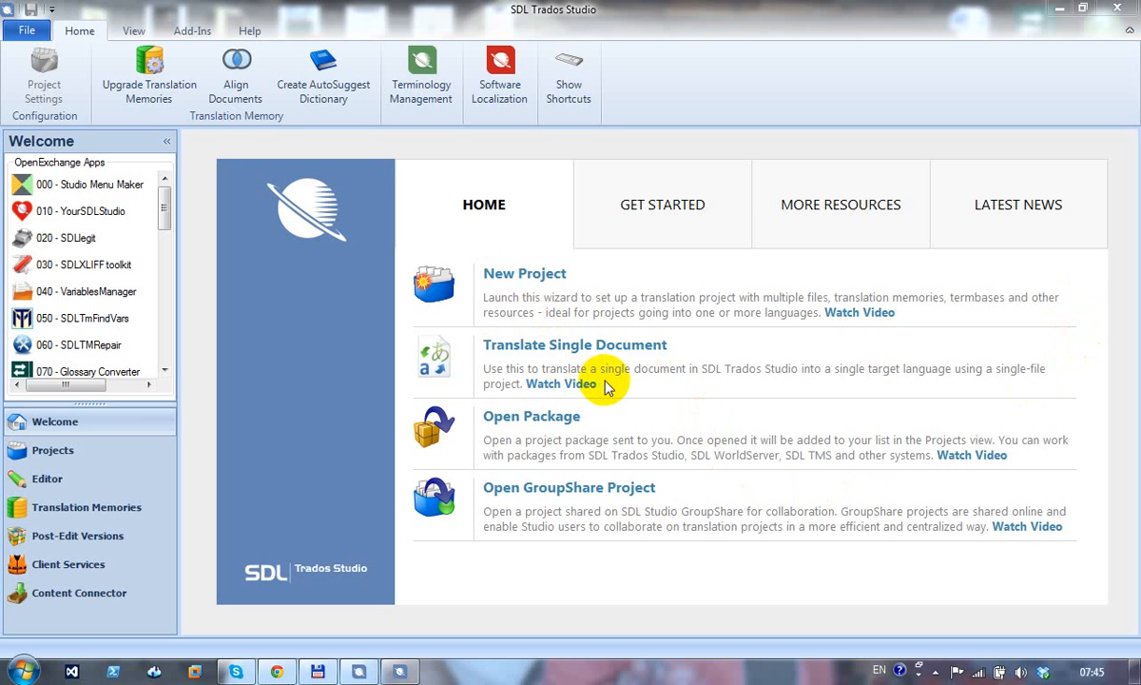
mouse_move(639, 393)
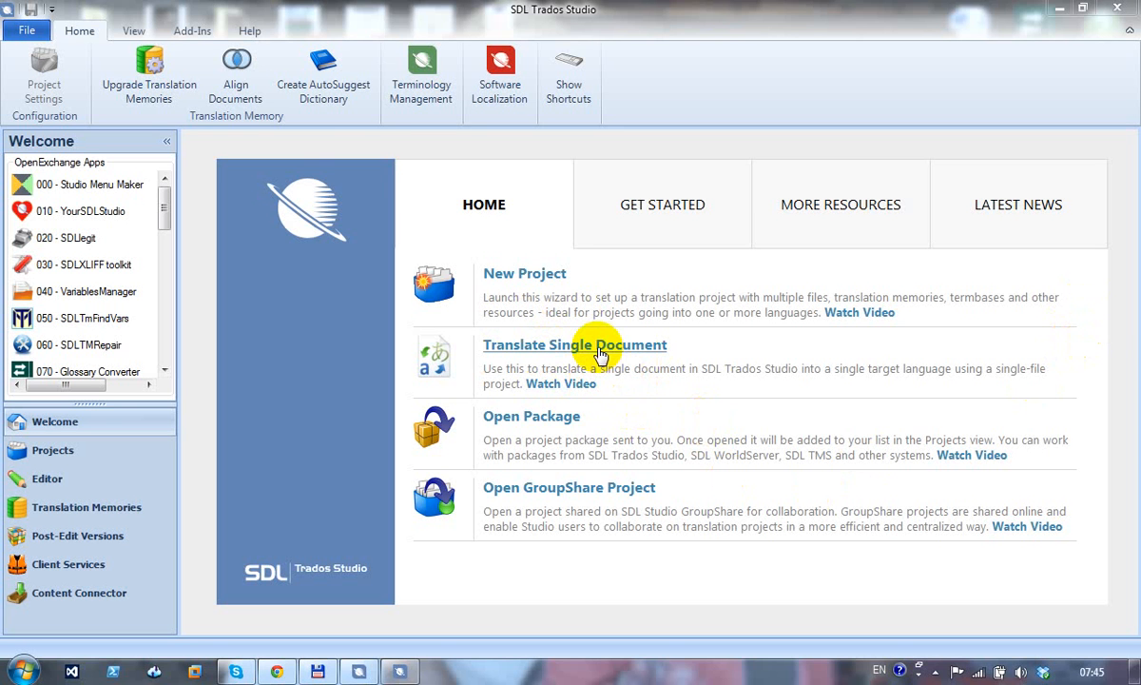
Open the English .docx as a single document for translation into Hungarian (Hungary)
click(574, 344)
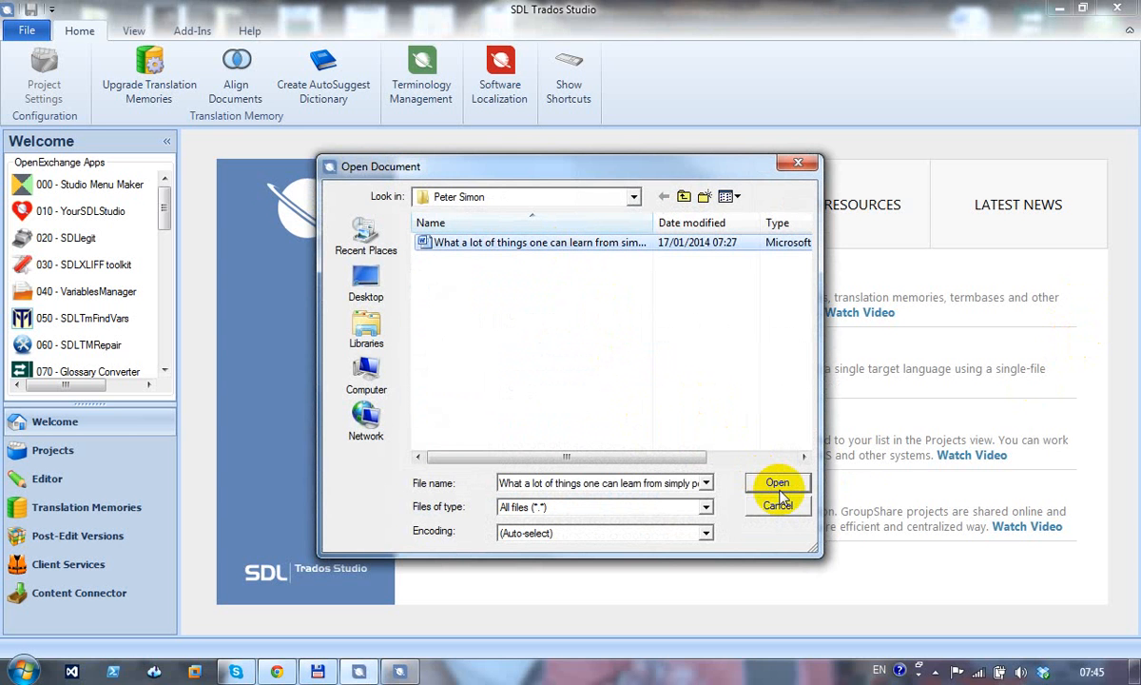
click(776, 485)
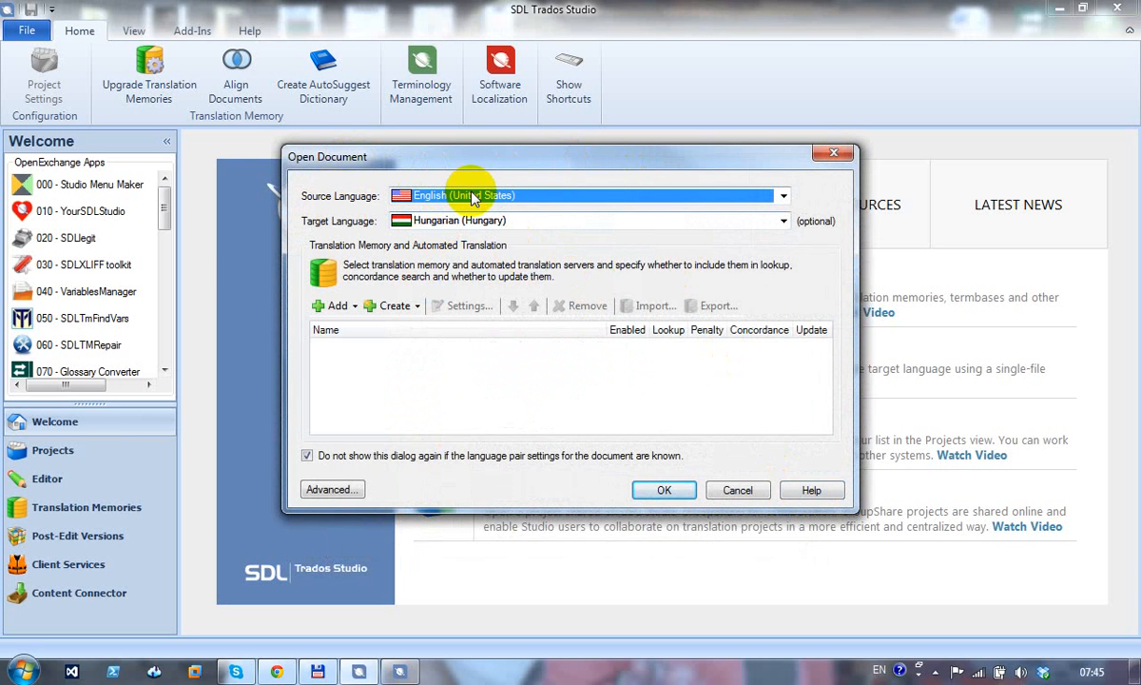
mouse_move(536, 365)
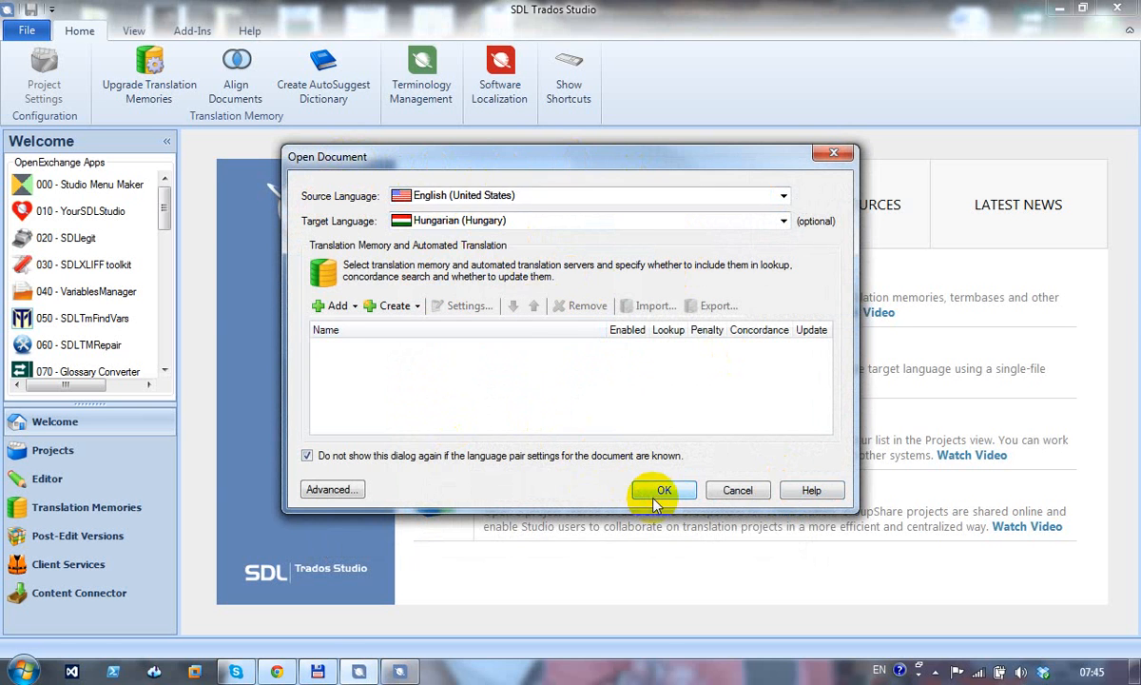
click(664, 491)
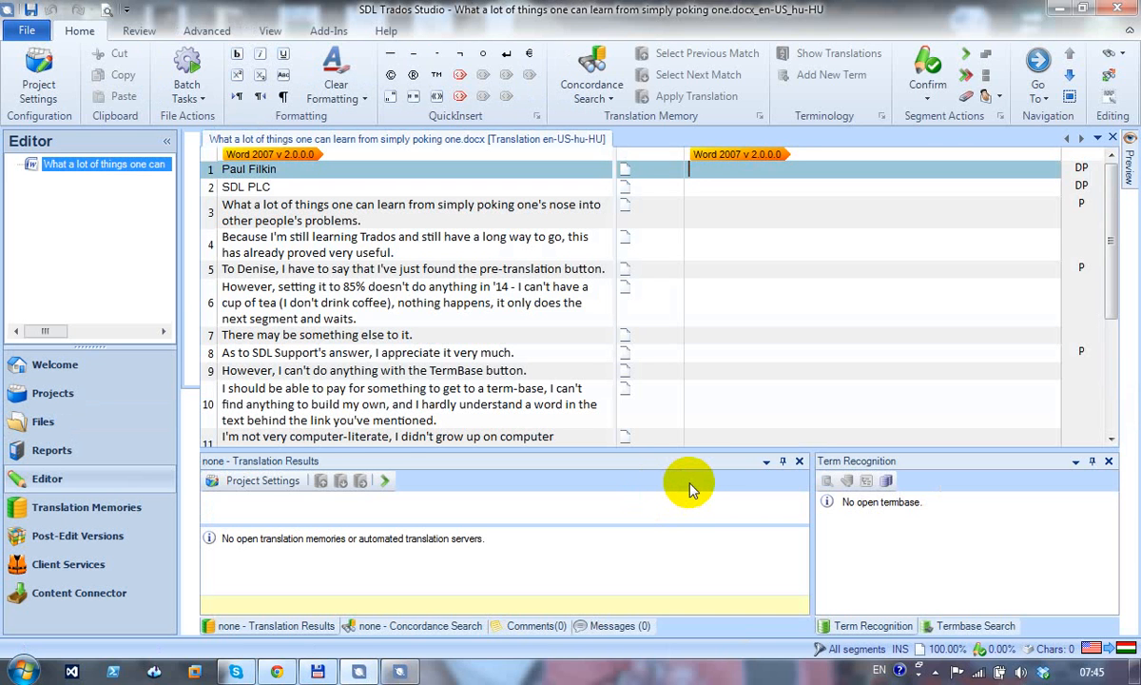
mouse_move(628, 390)
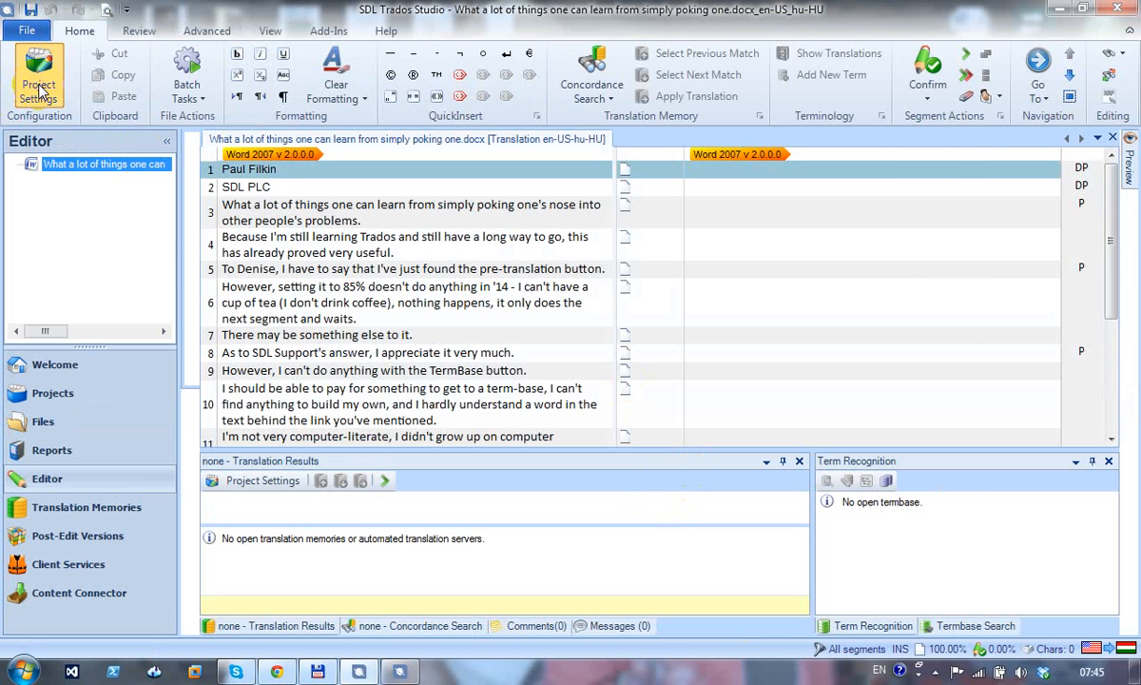
Add SDL BeGlobal Community as translation provider in Project Settings and agree to connect
click(490, 156)
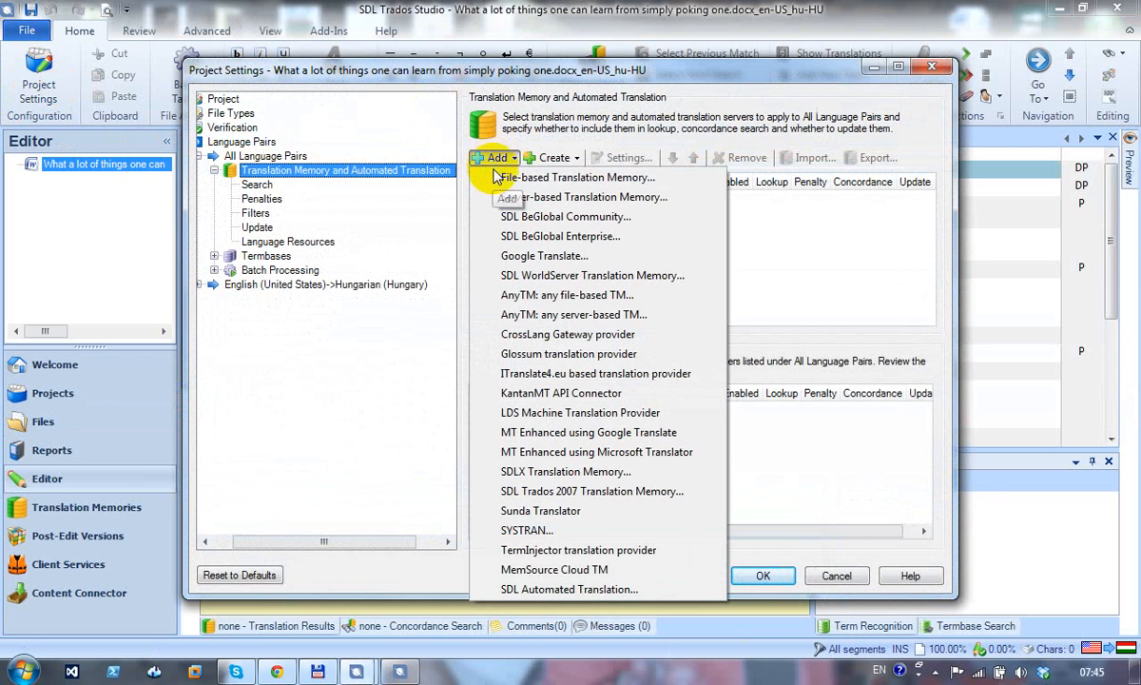
click(544, 255)
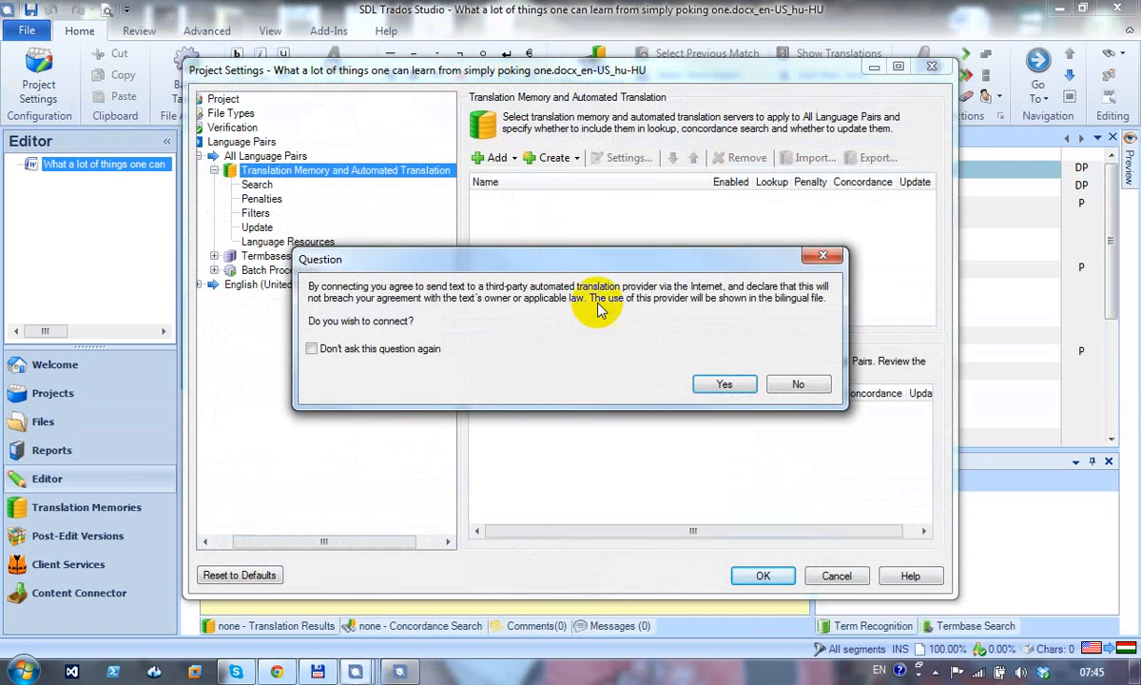
click(724, 384)
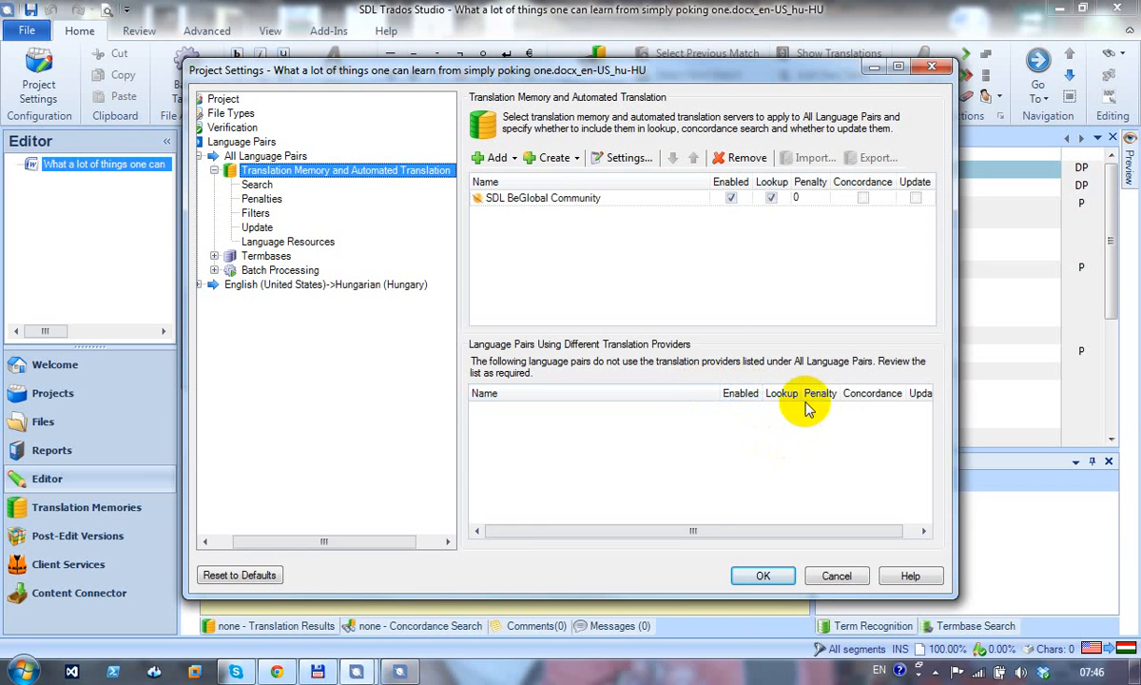
mouse_move(815, 358)
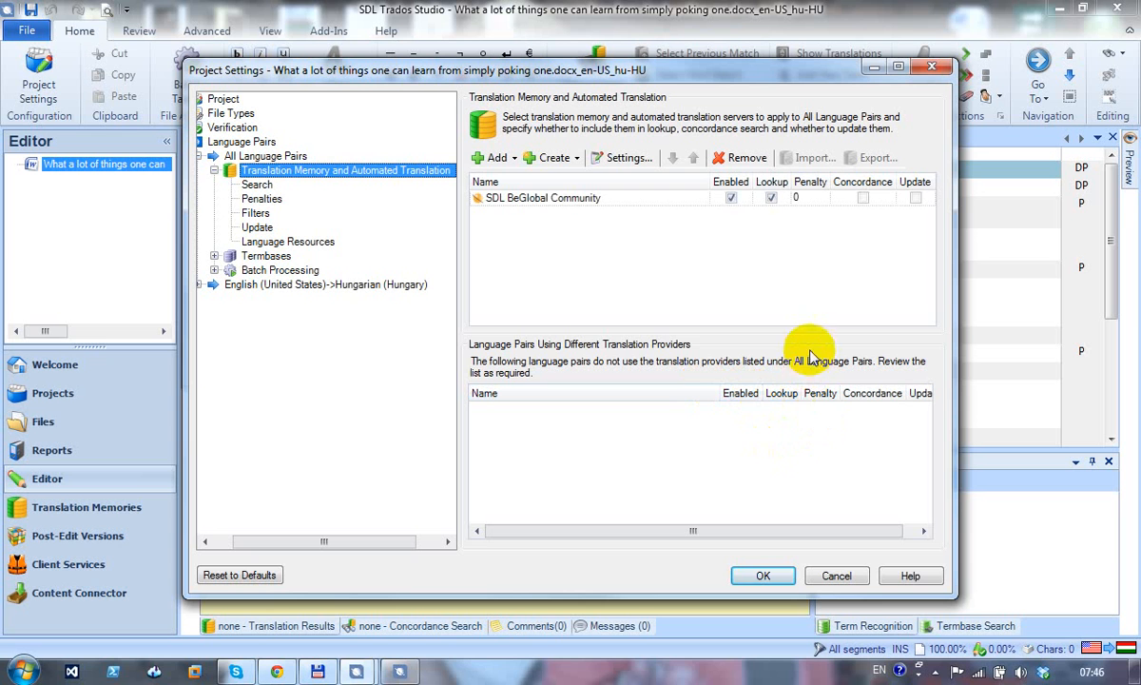
mouse_move(867, 209)
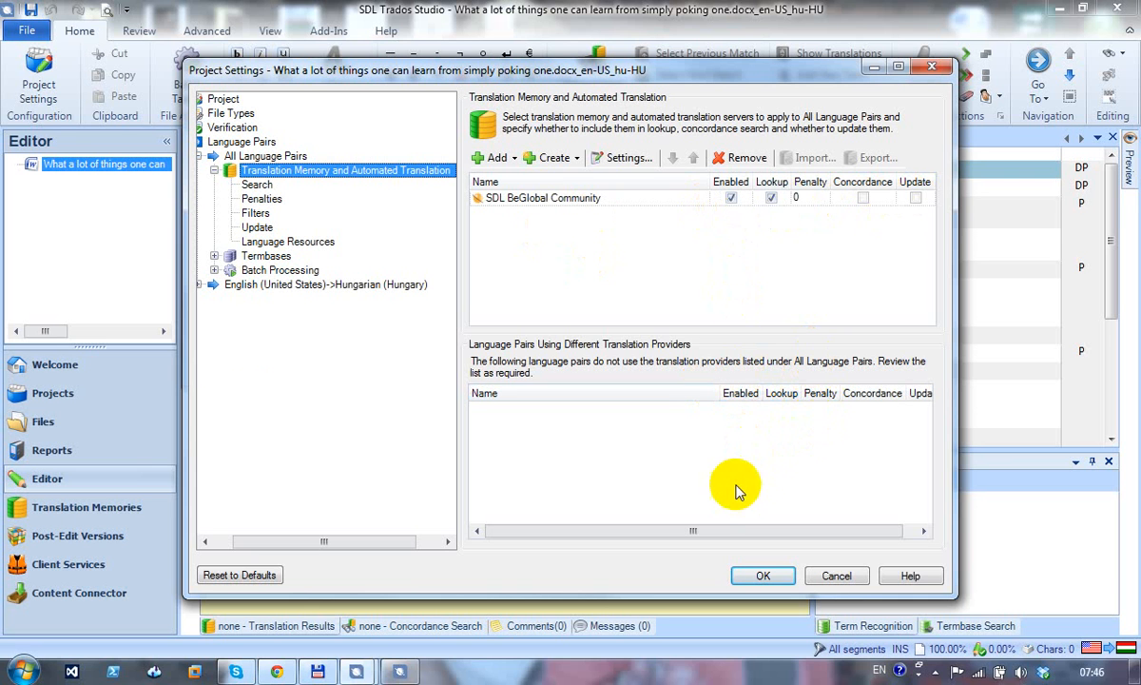
Set Pre-translate Files to apply automated translation with minimum match value 90 and confirm
click(215, 270)
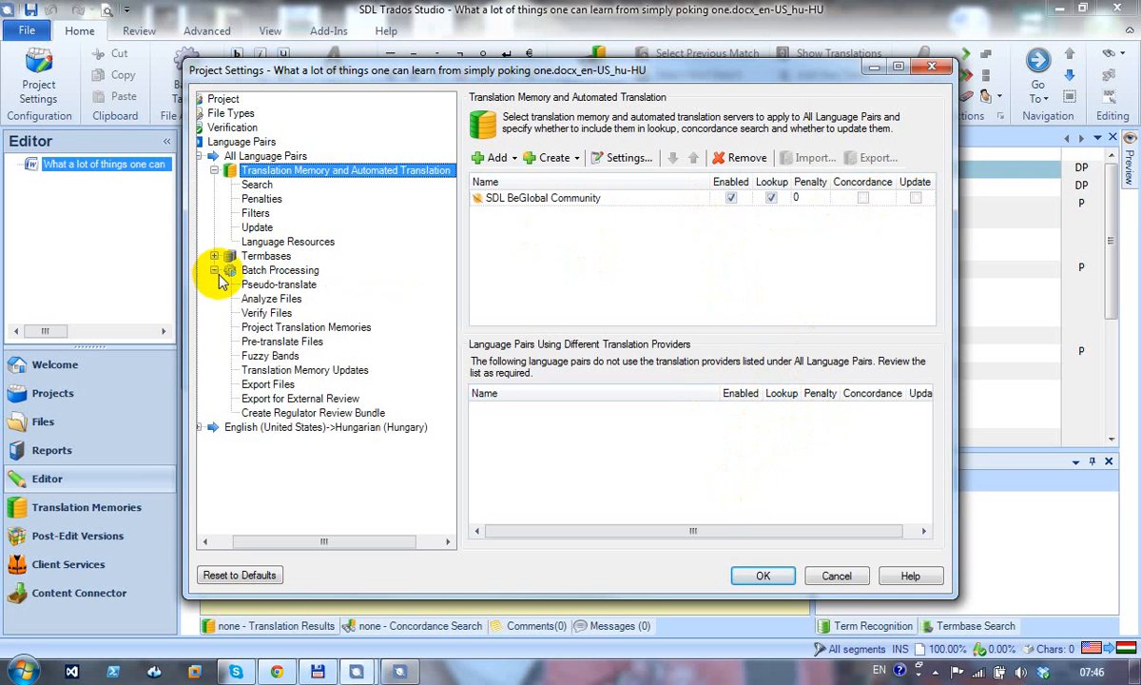
click(282, 340)
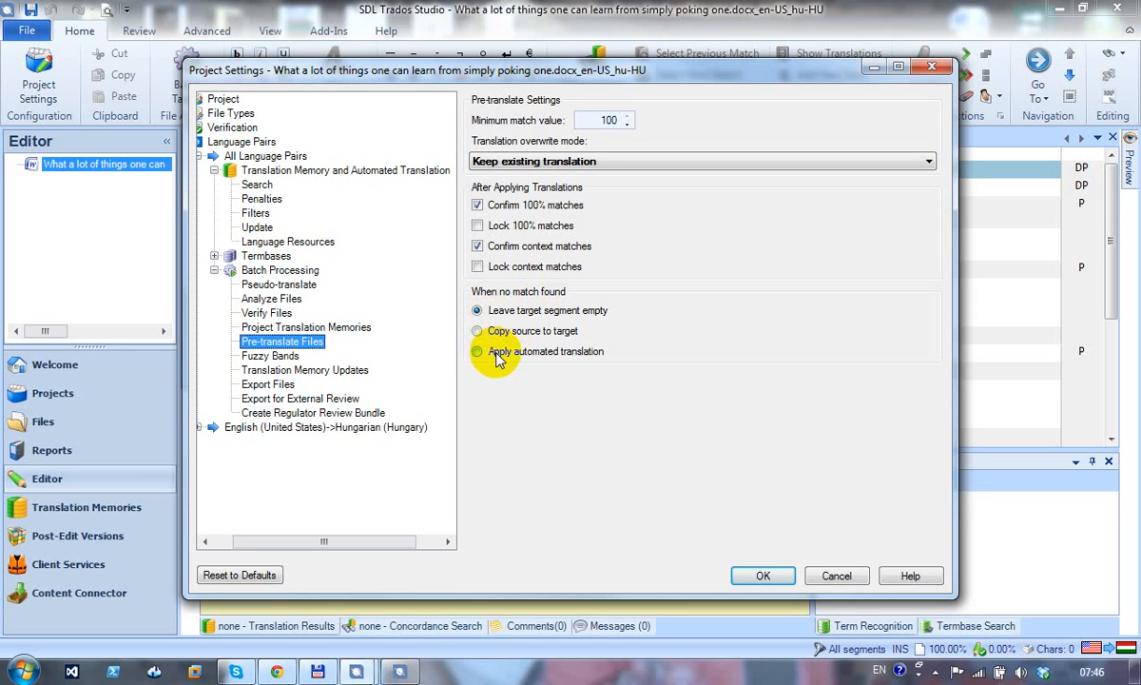
click(476, 350)
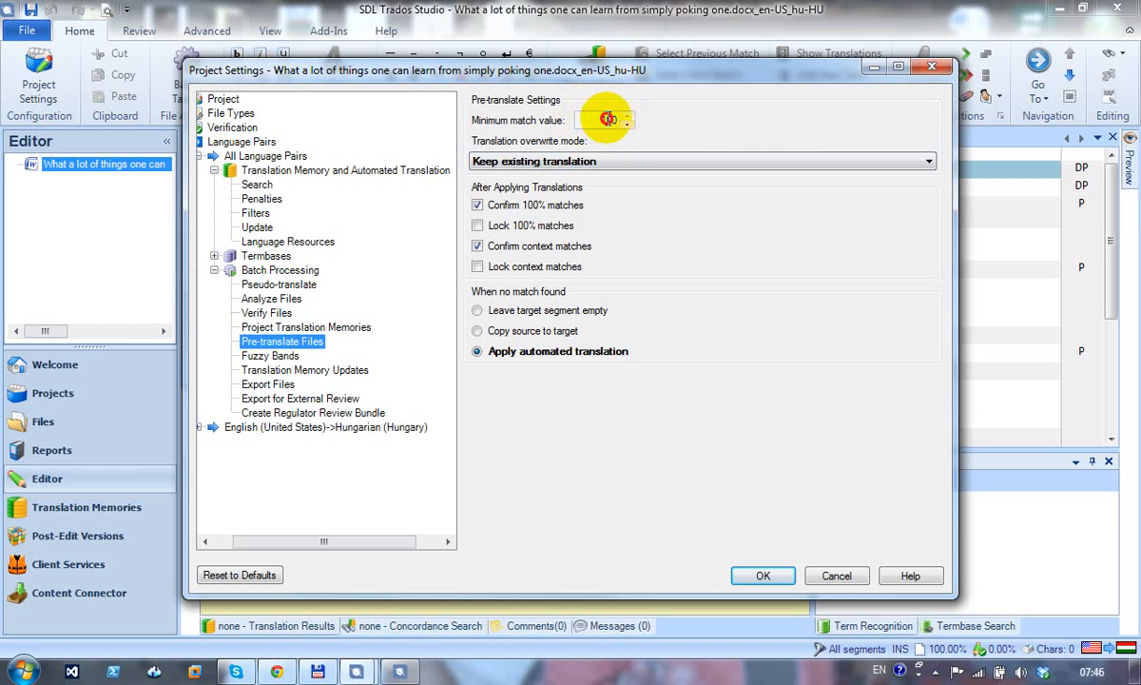
text(90)
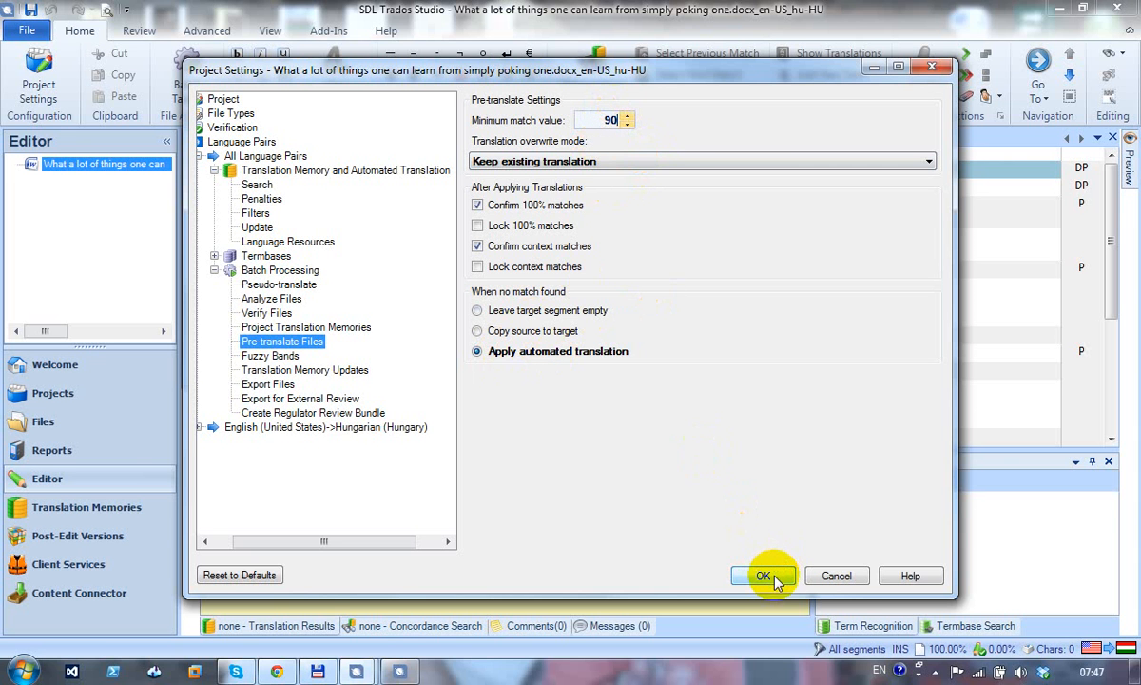
click(763, 574)
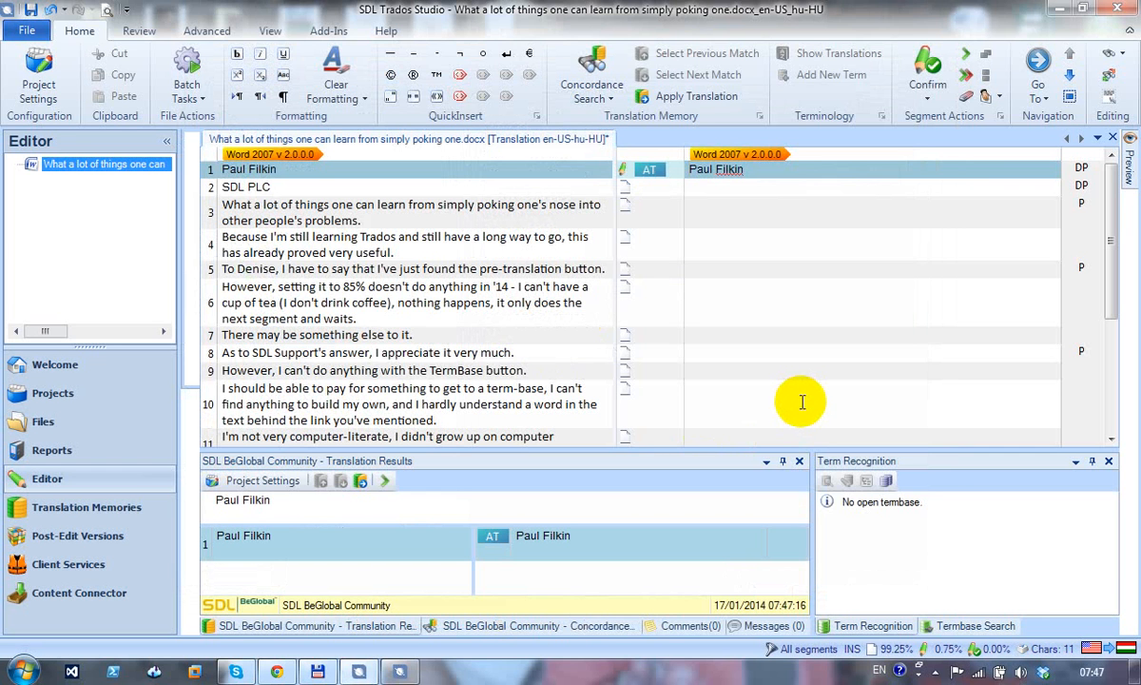
mouse_move(487, 229)
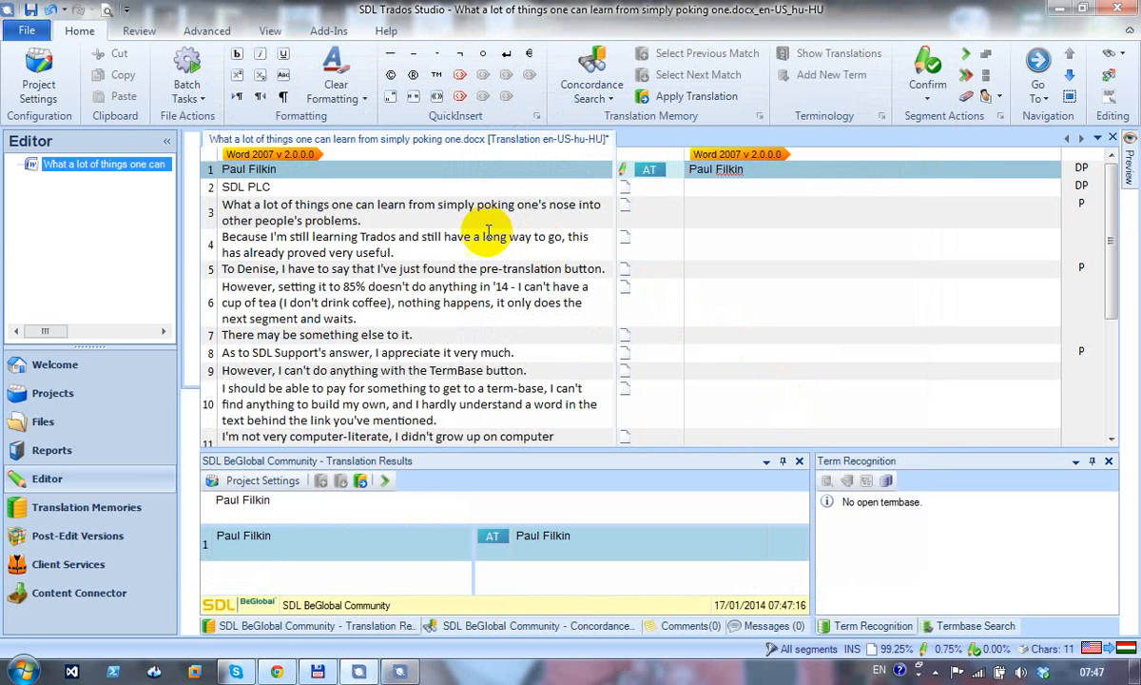
mouse_move(186, 80)
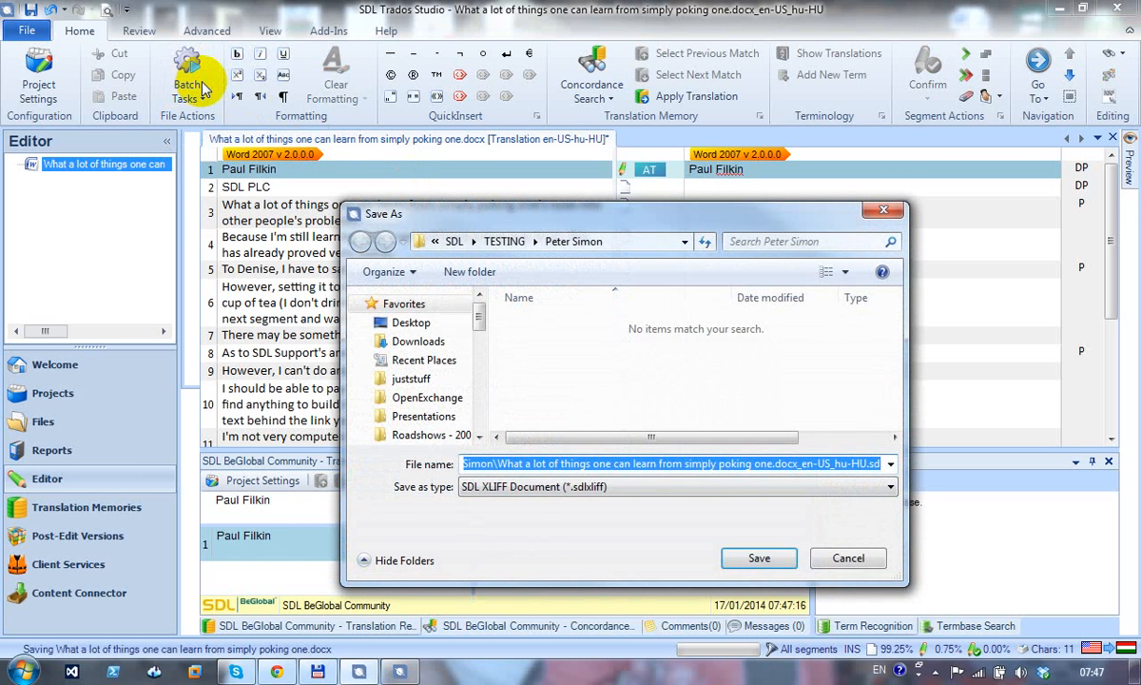
mouse_move(512, 235)
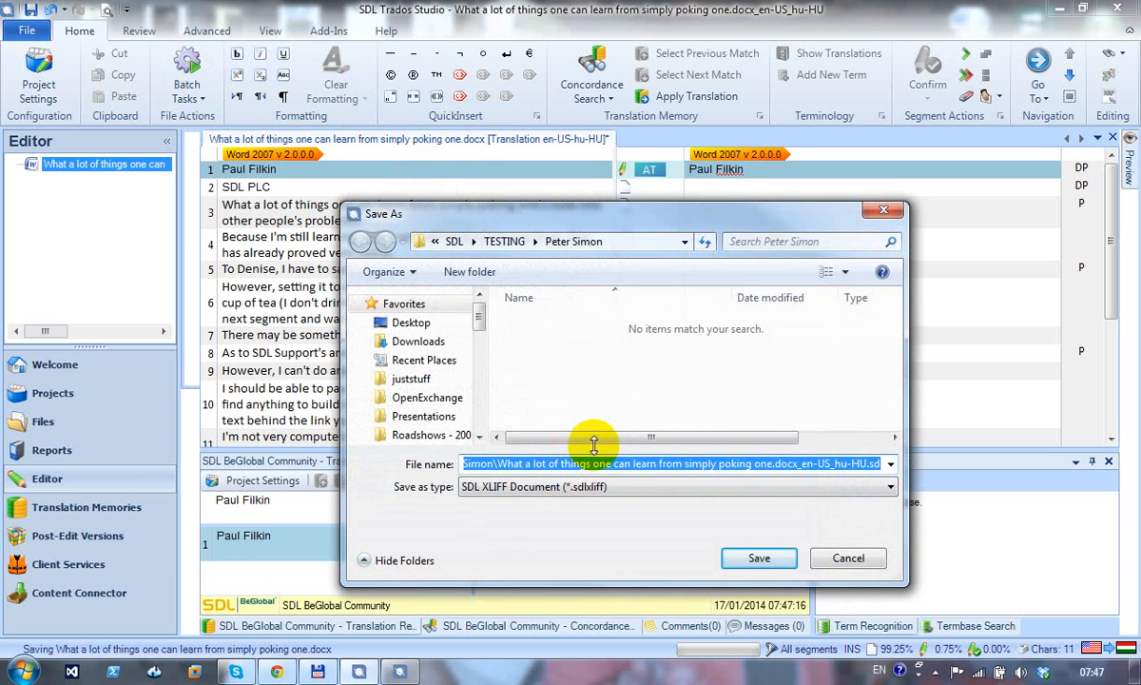
Save the document as an .sdlxliff file in the TESTING folder
click(757, 559)
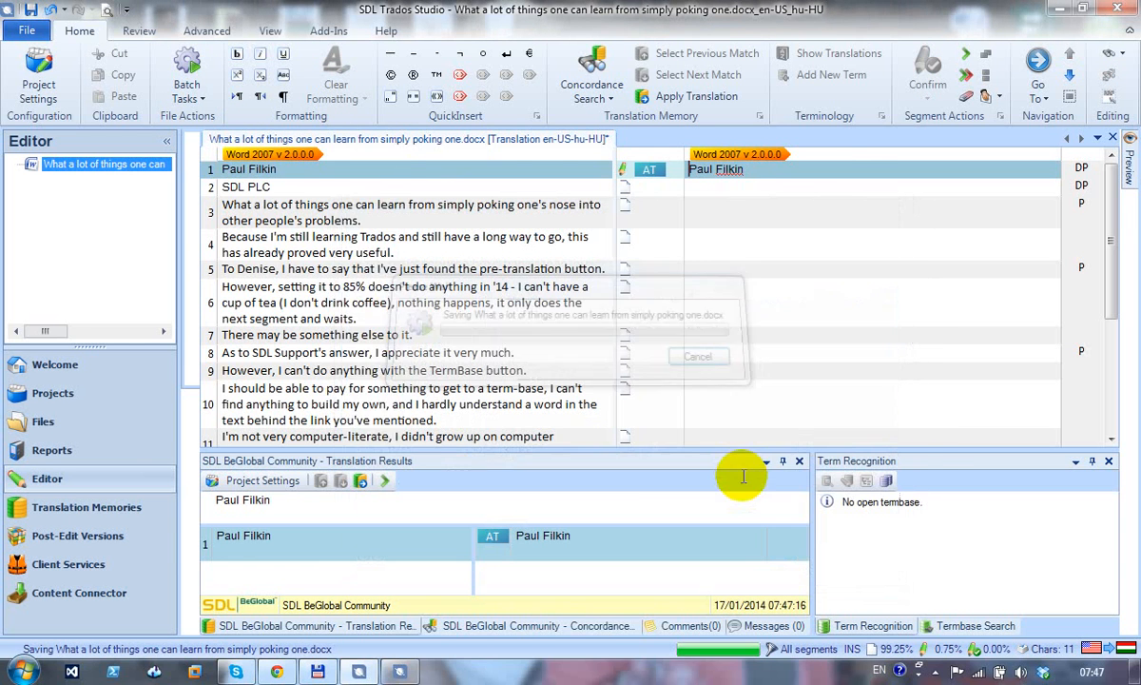
click(186, 72)
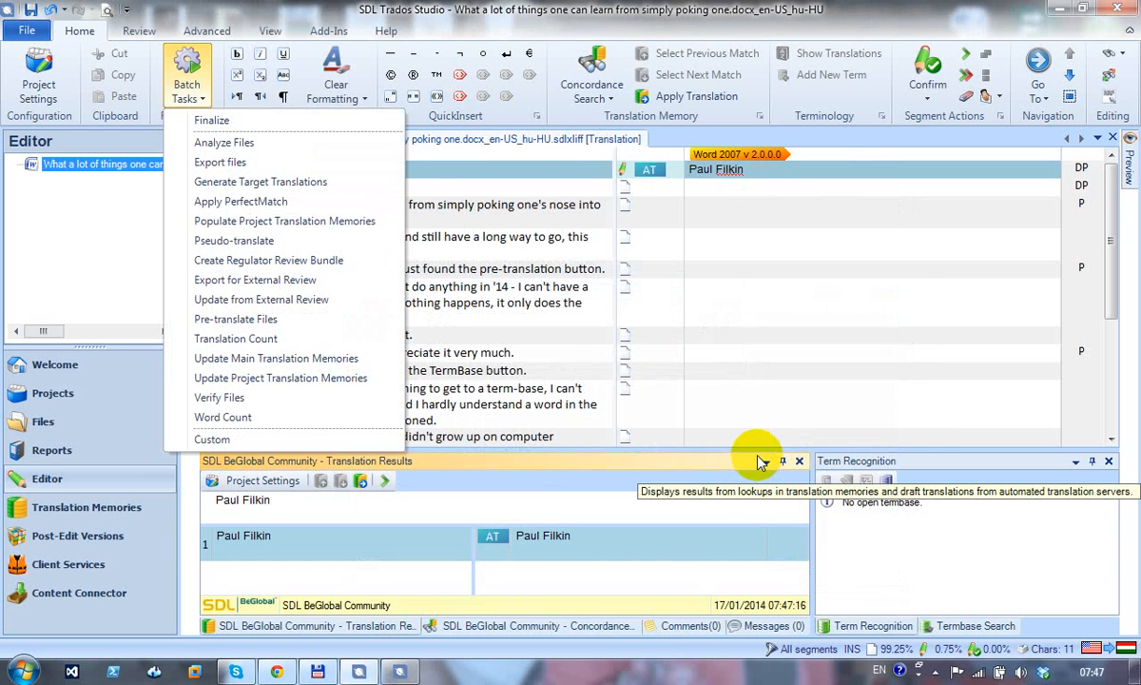
mouse_move(556, 346)
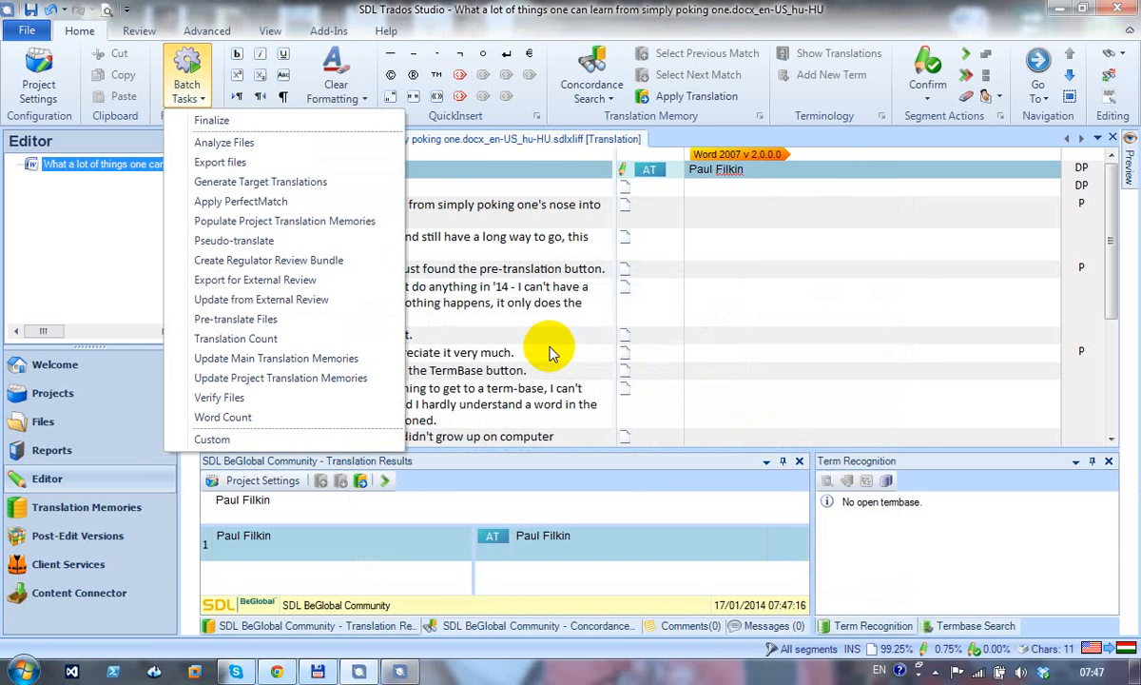
mouse_move(282, 320)
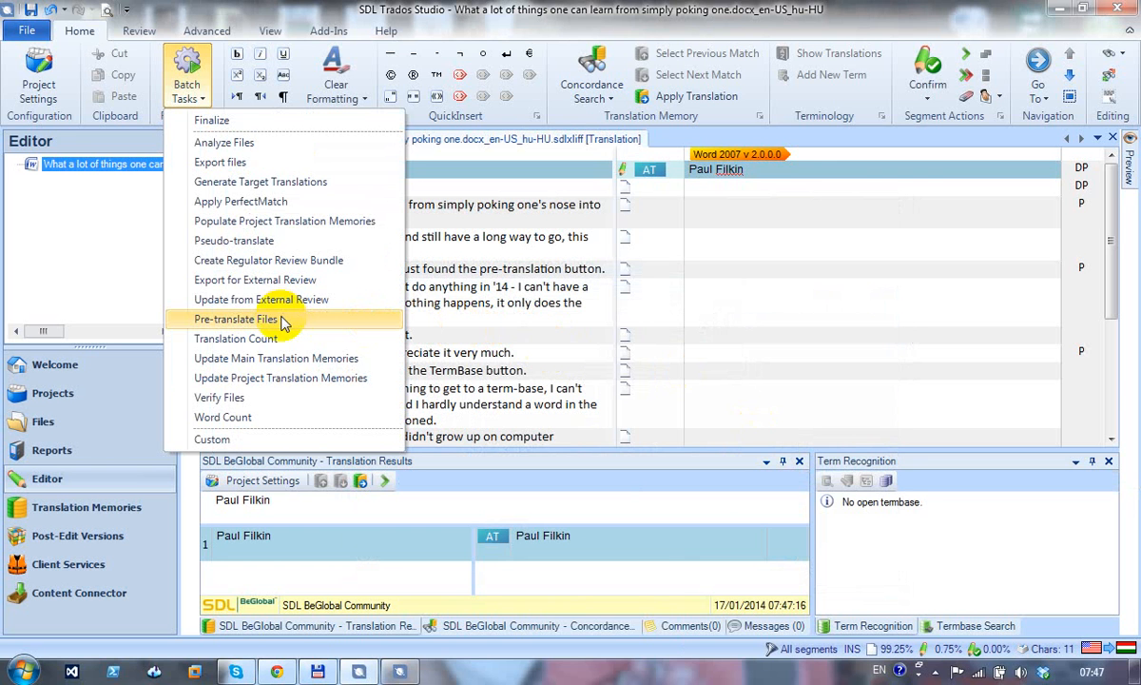
mouse_move(286, 323)
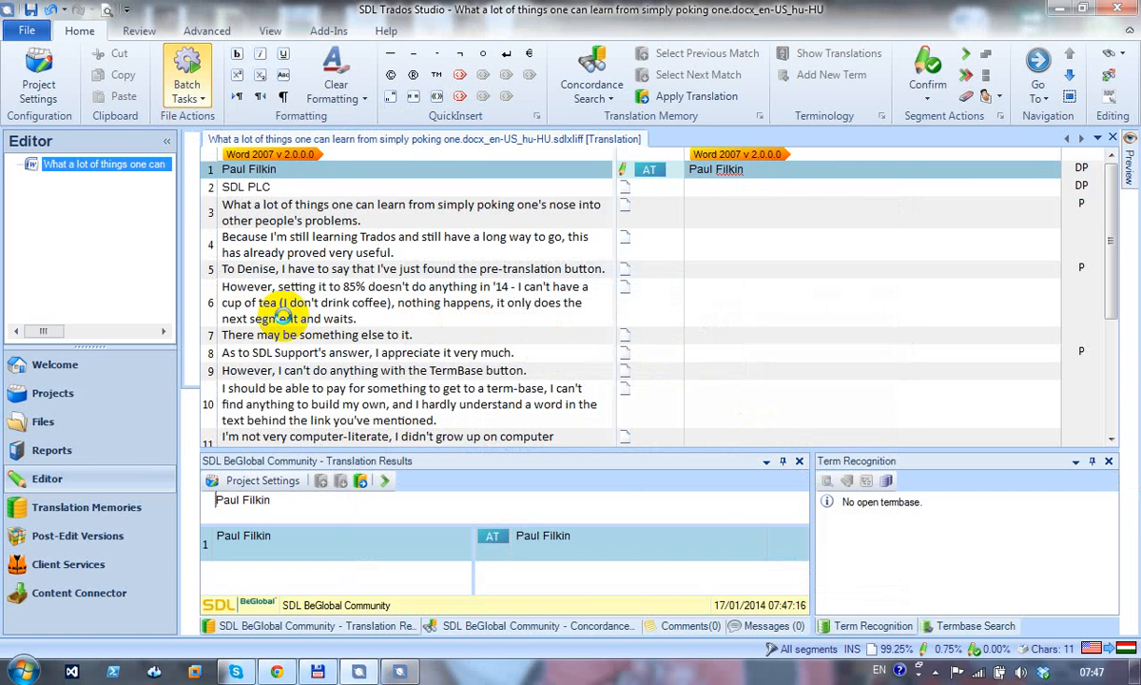
Run the Pre-translate Files batch task to completion and close the finished window
click(187, 74)
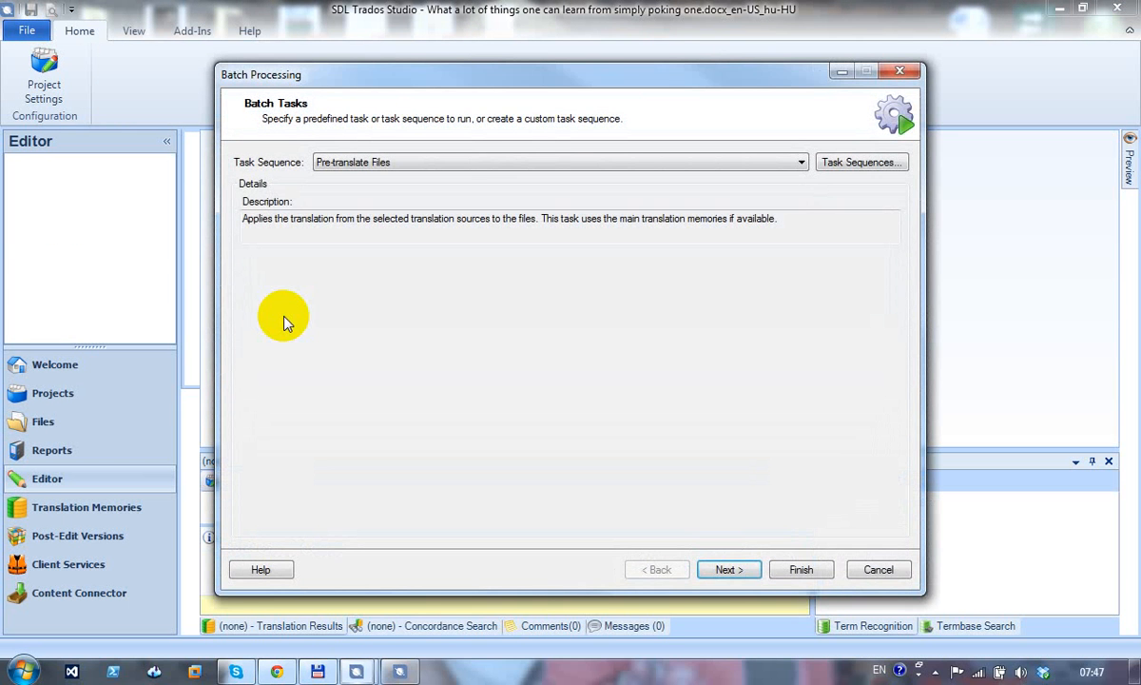
mouse_move(343, 340)
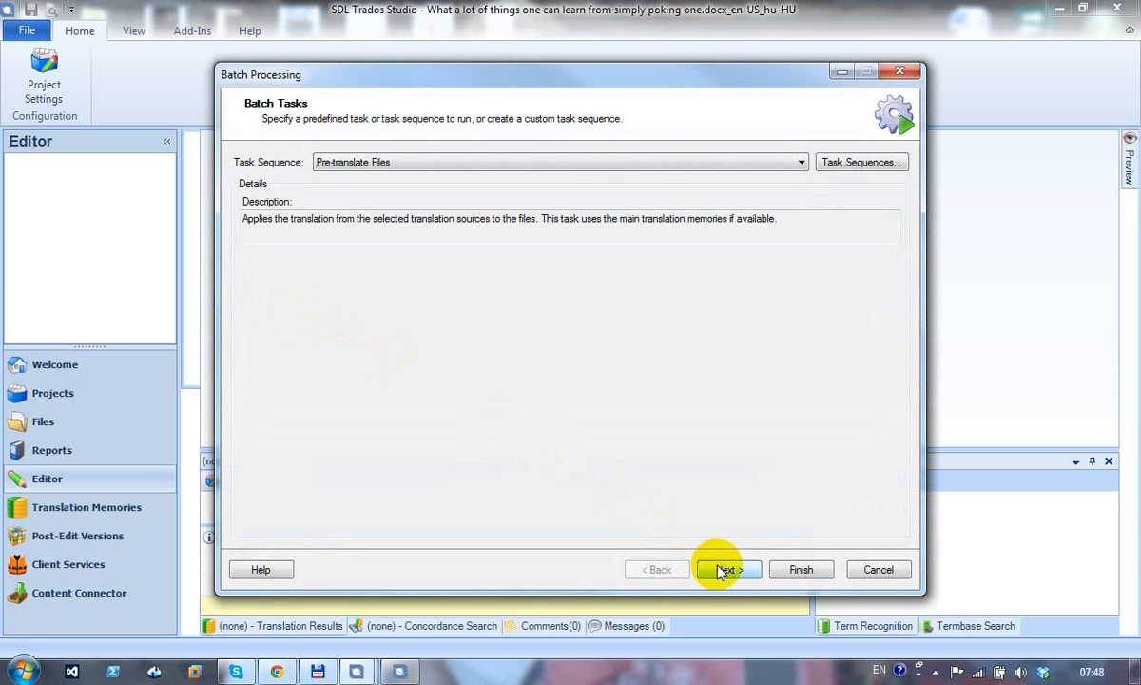
click(726, 568)
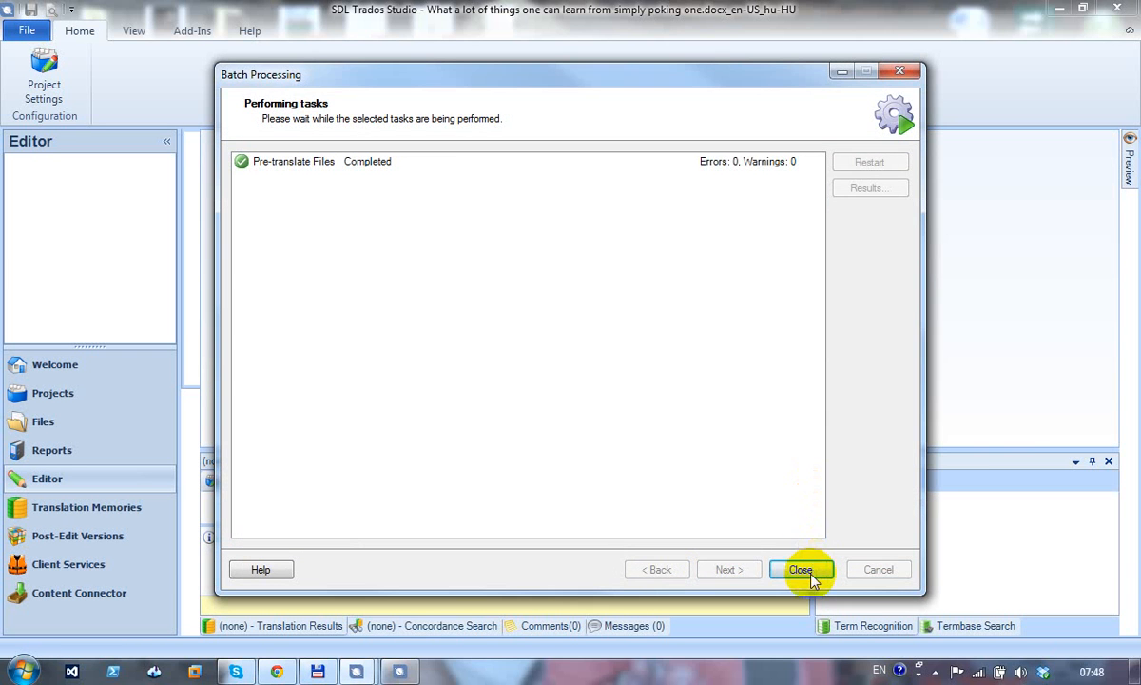
click(801, 569)
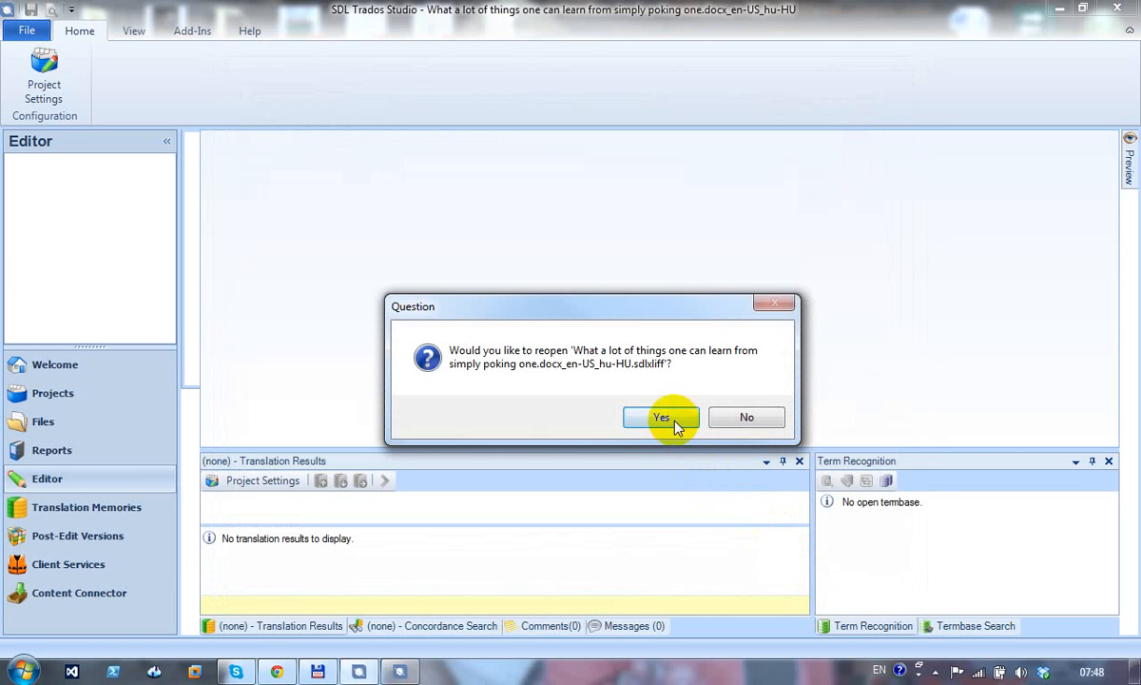
Reopen the file and review the Hungarian machine translations in the target segments
click(662, 417)
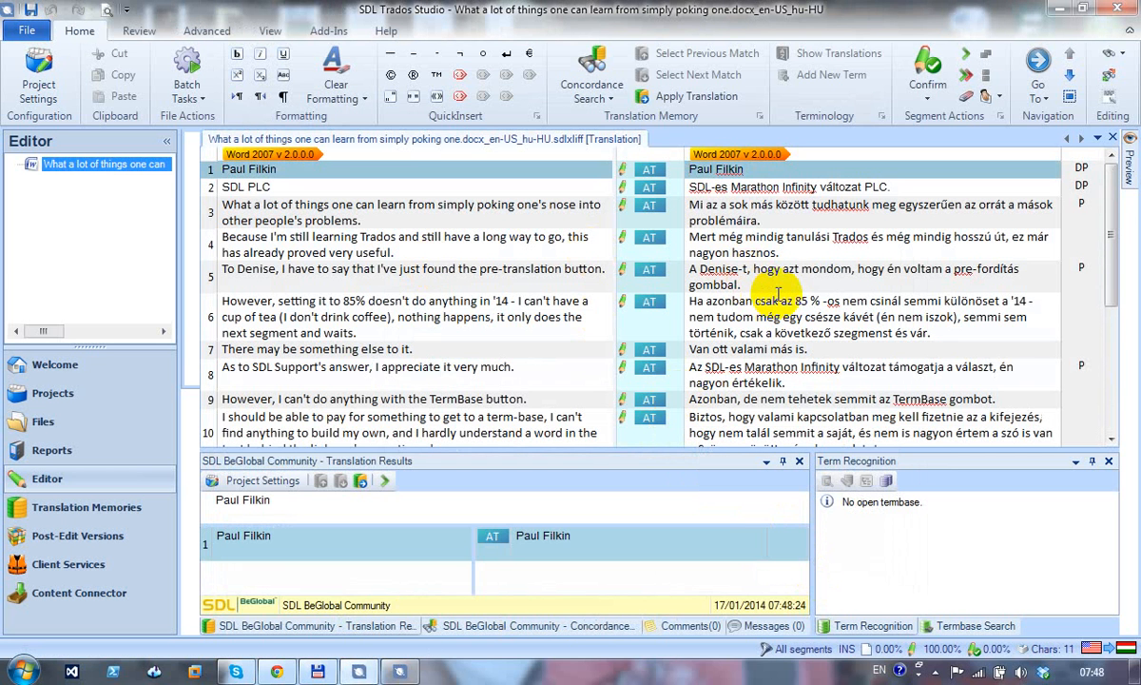
mouse_move(782, 308)
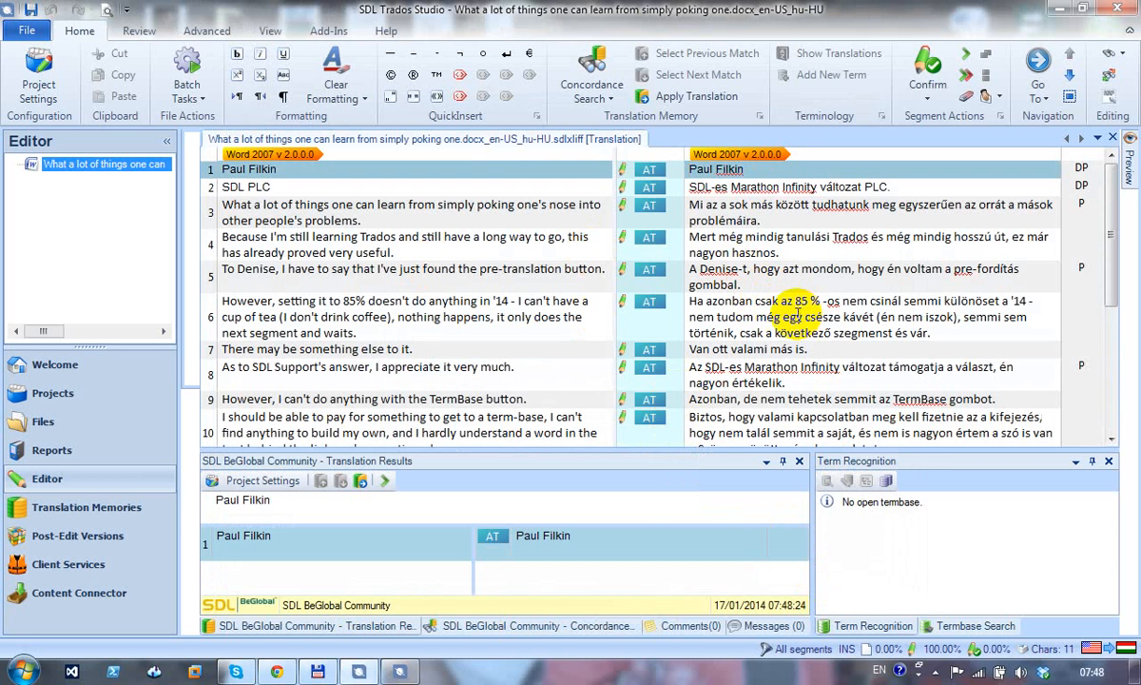
scroll(down, 3)
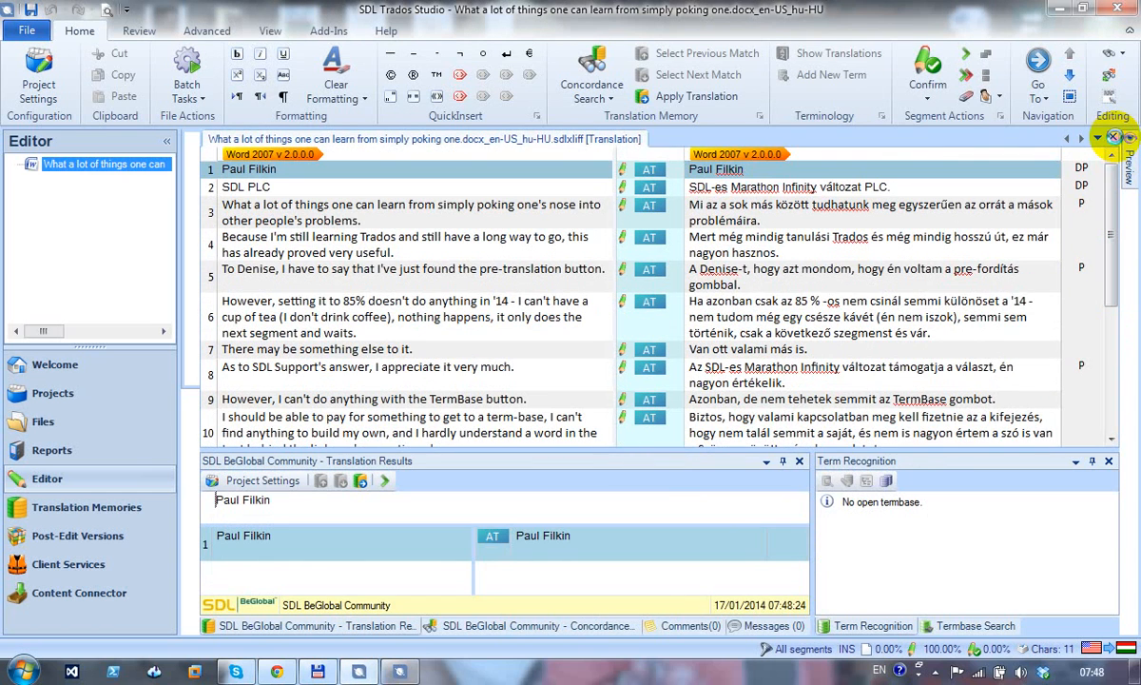
Select the new single-file project in the Projects view to see its 265 Draft words
click(42, 422)
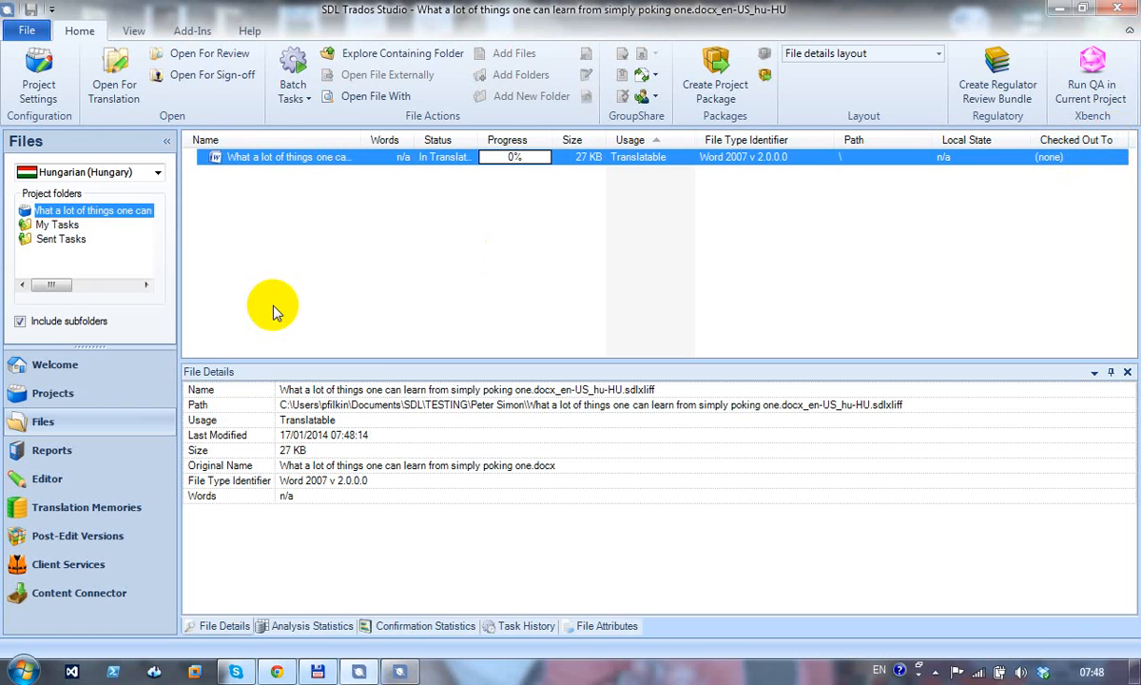
mouse_move(121, 421)
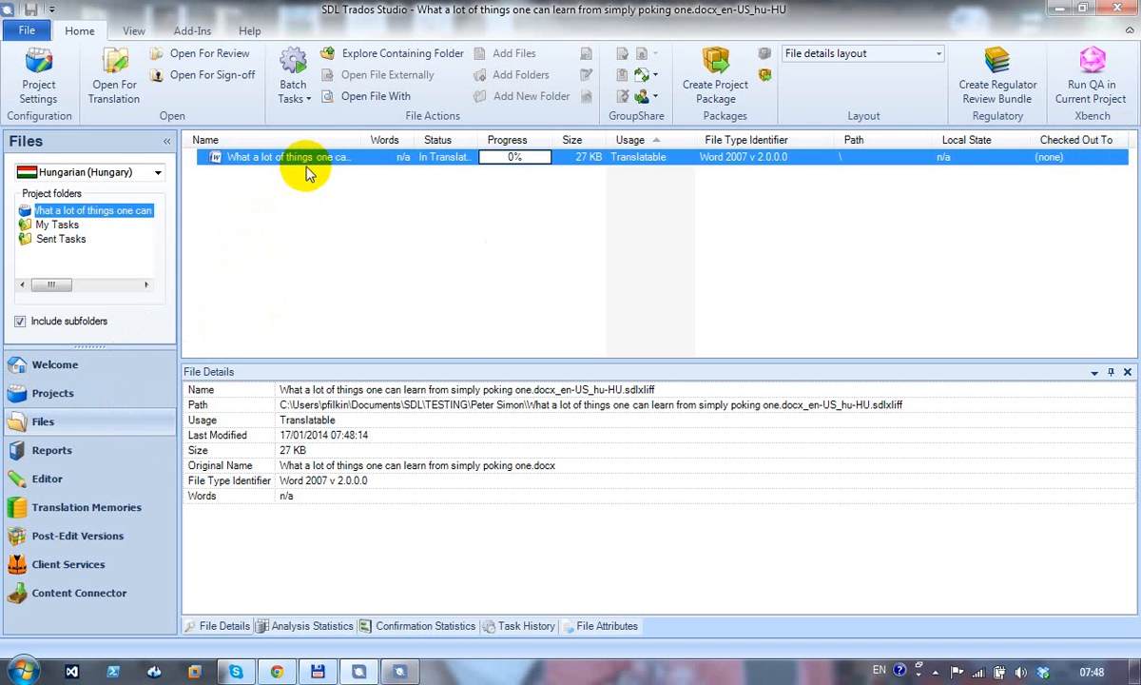
click(51, 392)
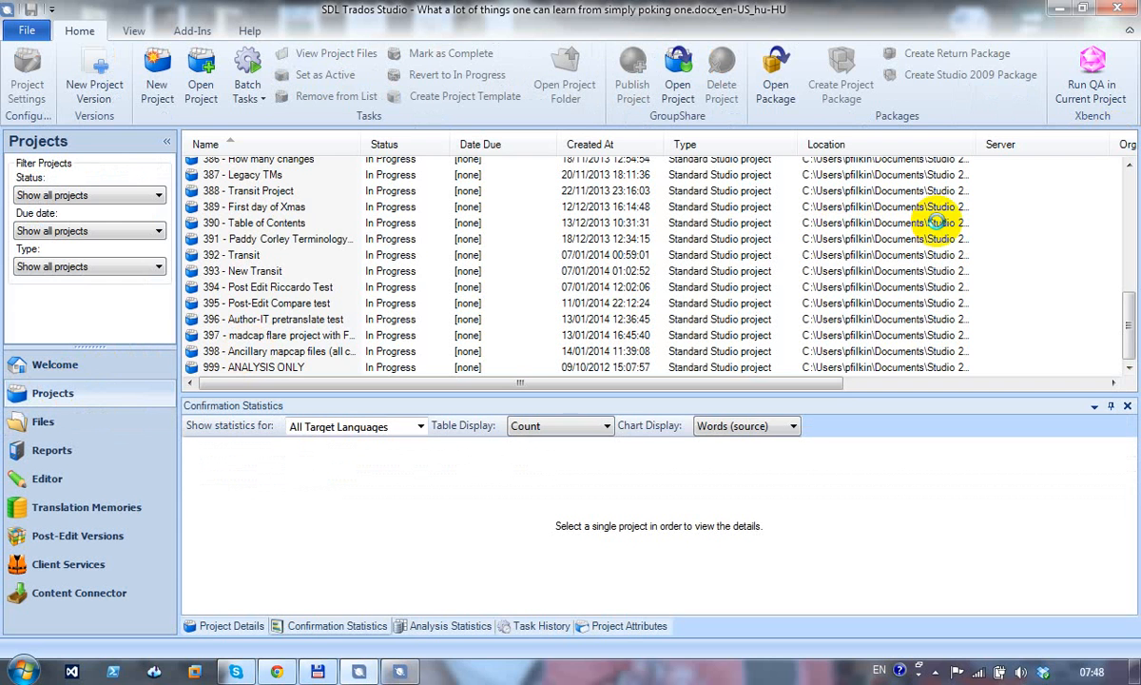
click(276, 367)
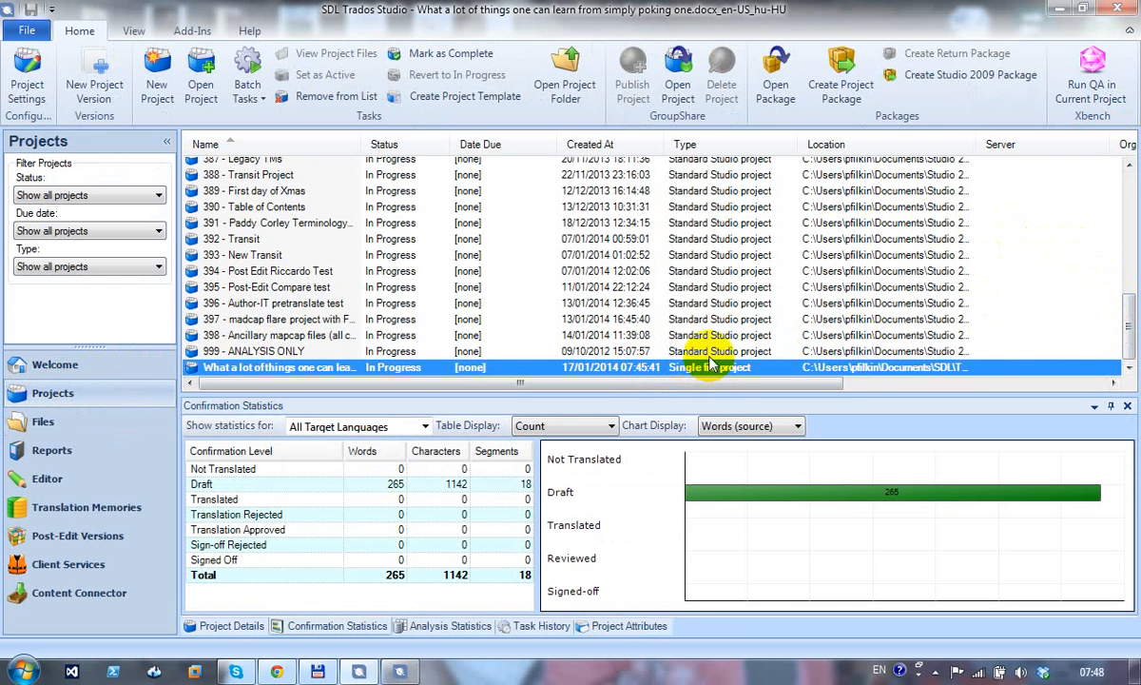
mouse_move(708, 378)
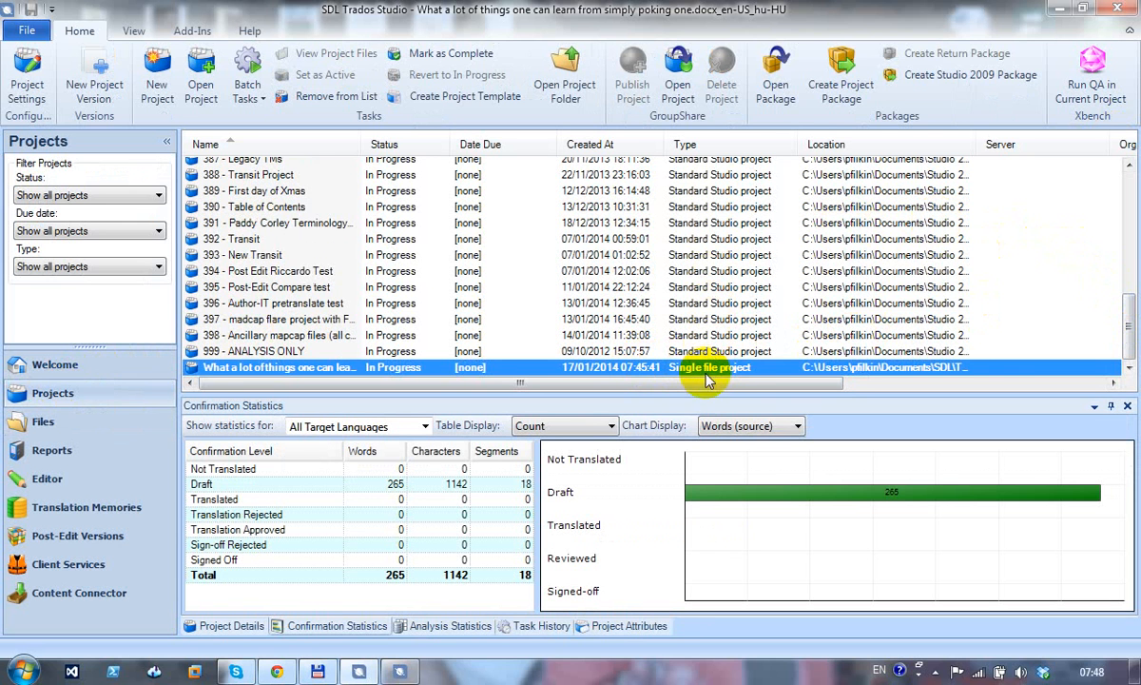